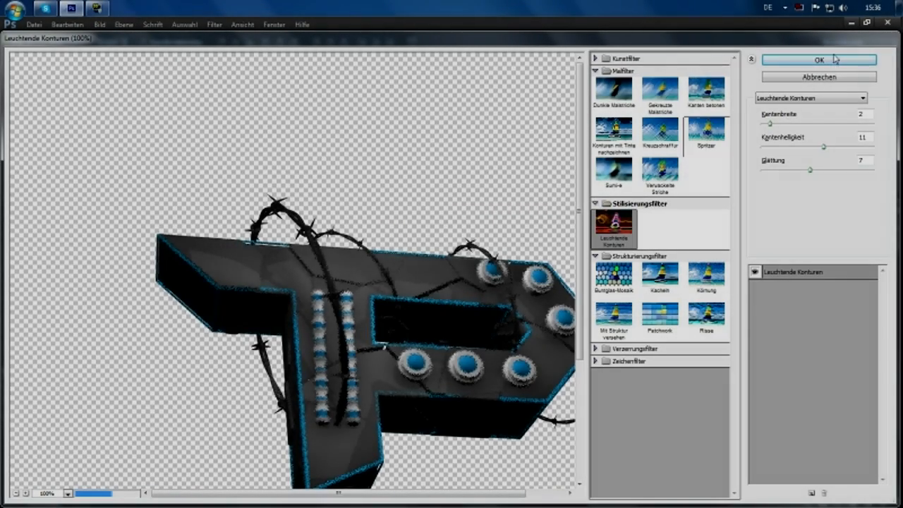
Step: Apply Glowing Edges to the P logo, then add melted drips with Liquify
click(214, 24)
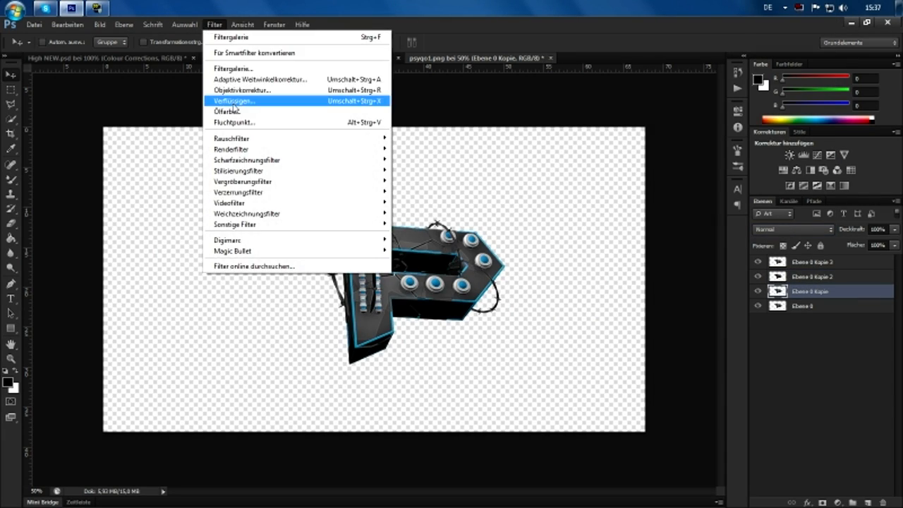
click(233, 101)
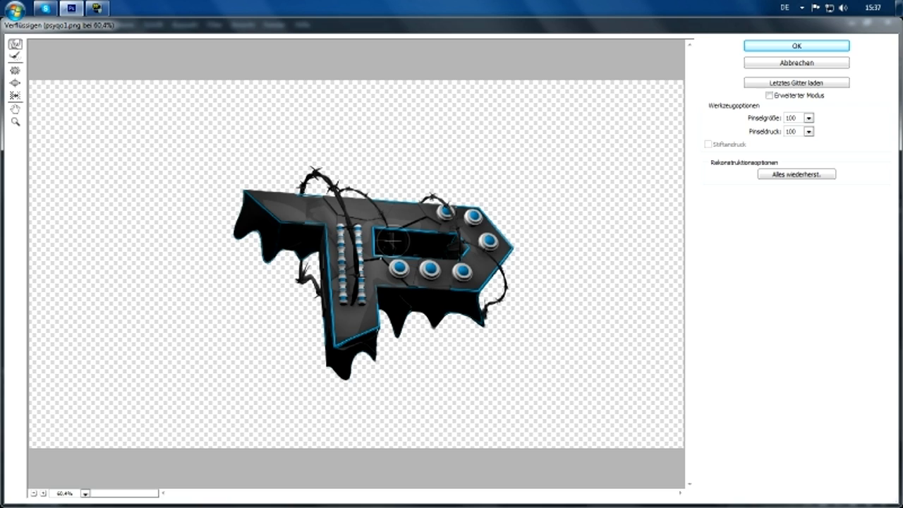
click(795, 45)
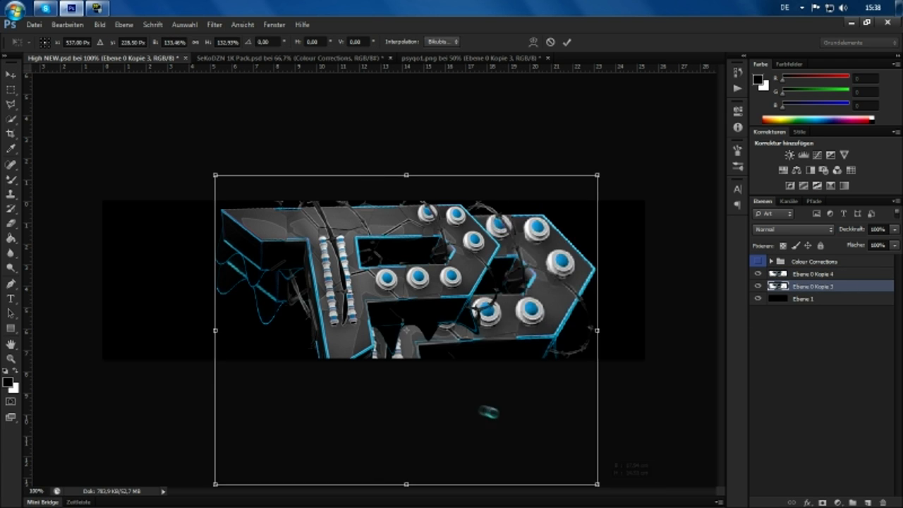
Step: Commit the enlarged logo's transform and place a grunge texture layer behind it
click(567, 42)
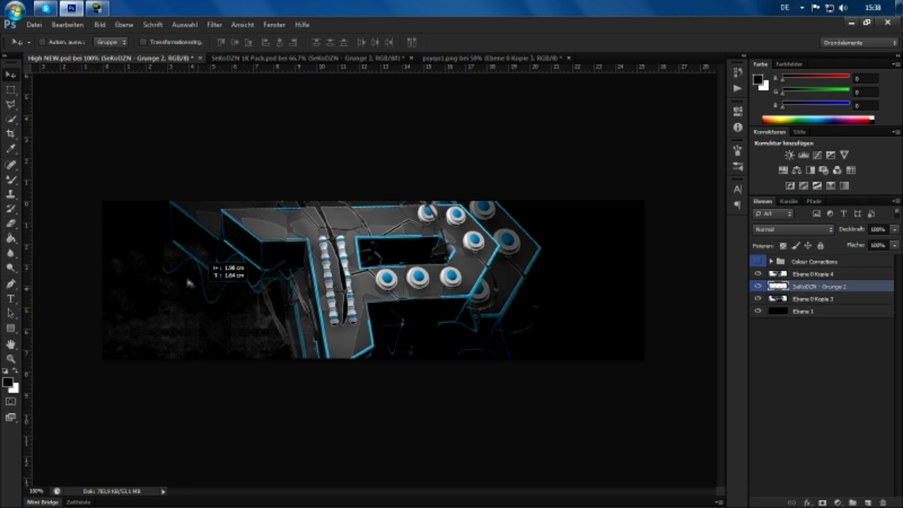
click(303, 58)
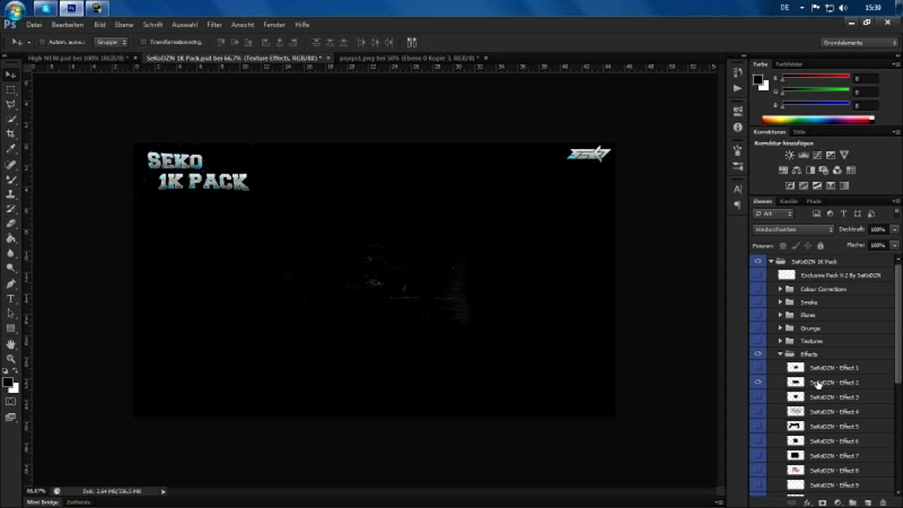
Step: Layer duplicated Effect 2 and TE 4 overlays in Screen mode at 50% opacity
click(71, 58)
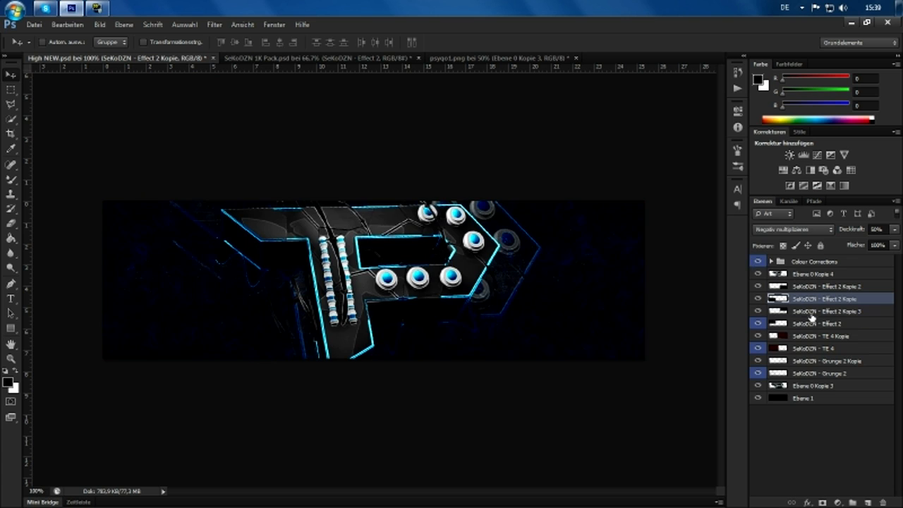
click(214, 24)
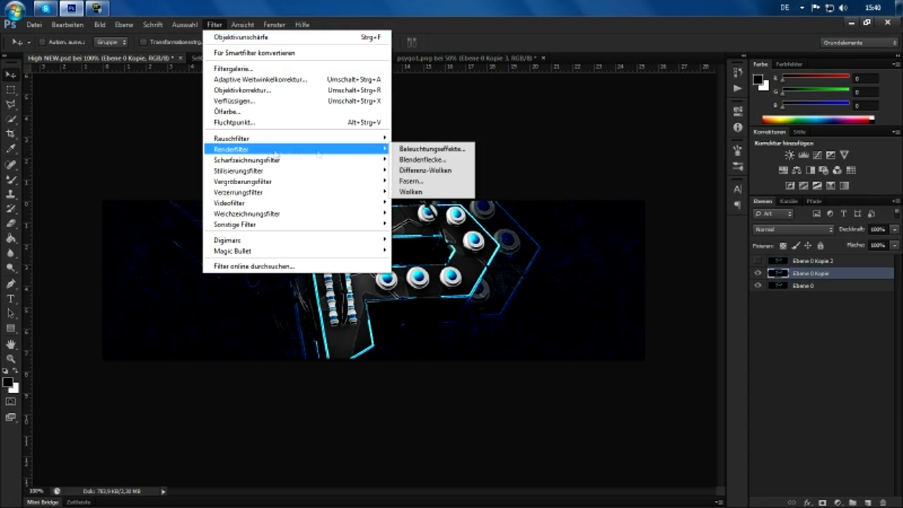
Step: Apply Lighting Effects with a white Spot light to the banner
click(432, 148)
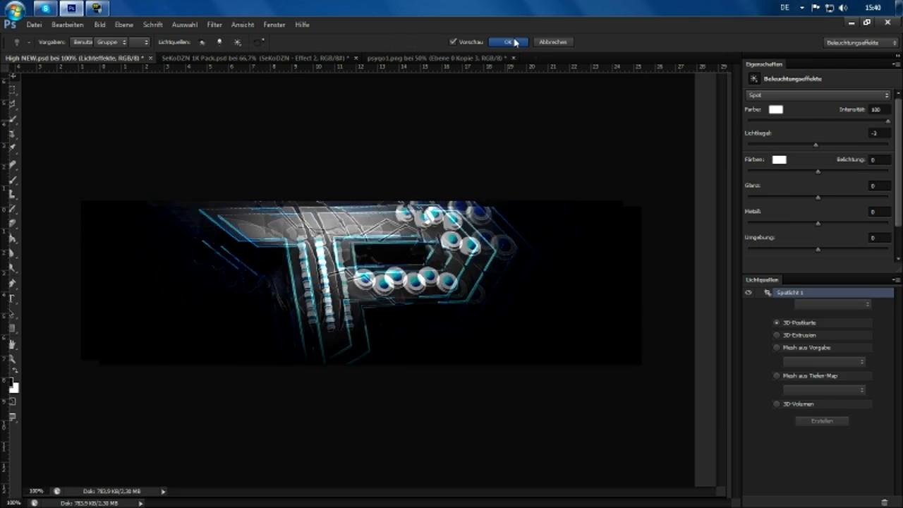
click(508, 42)
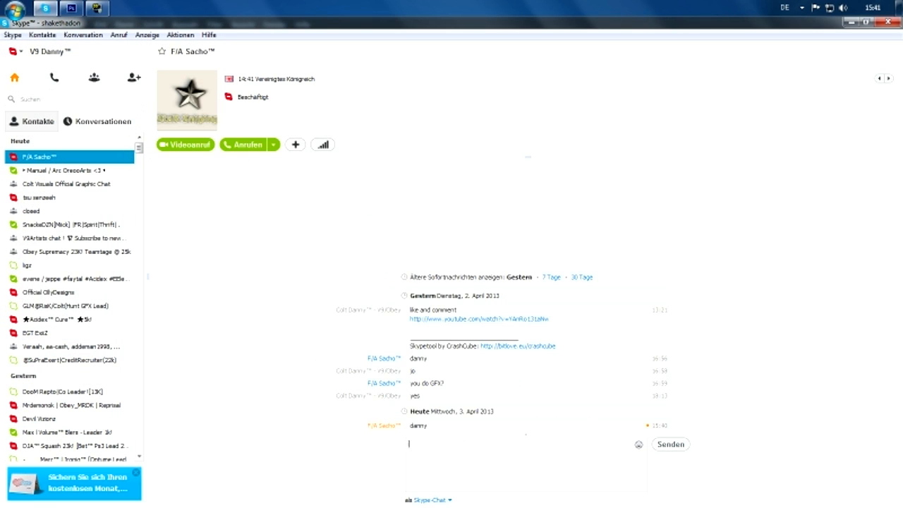
Step: Close the Skype chat and return to the Photoshop banner document
click(70, 8)
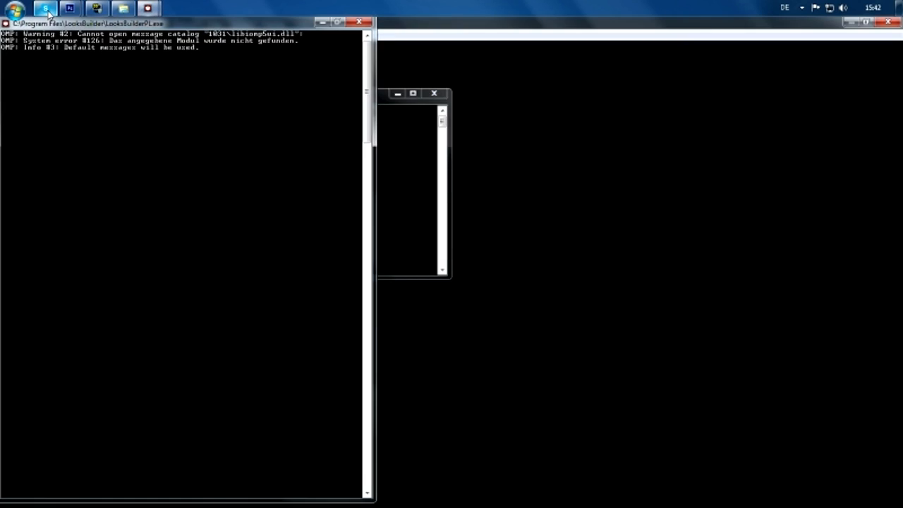
click(70, 7)
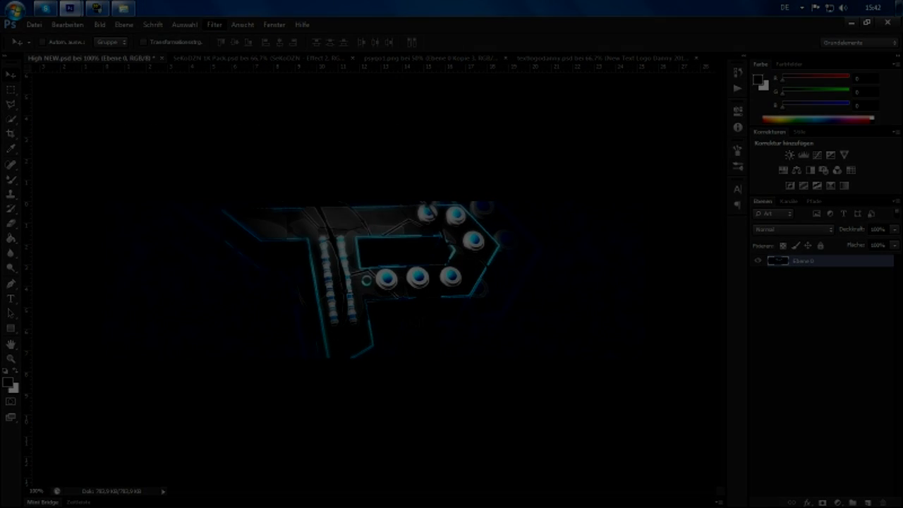